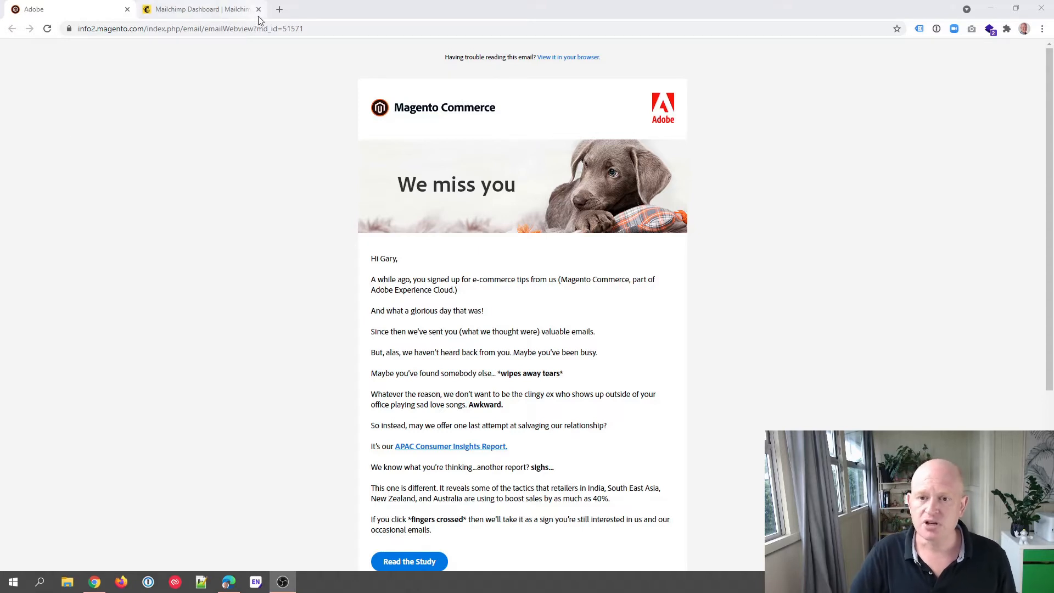
- Switch from the Magento email to the Mailchimp dashboard for Gary's Batteries
left_click(201, 8)
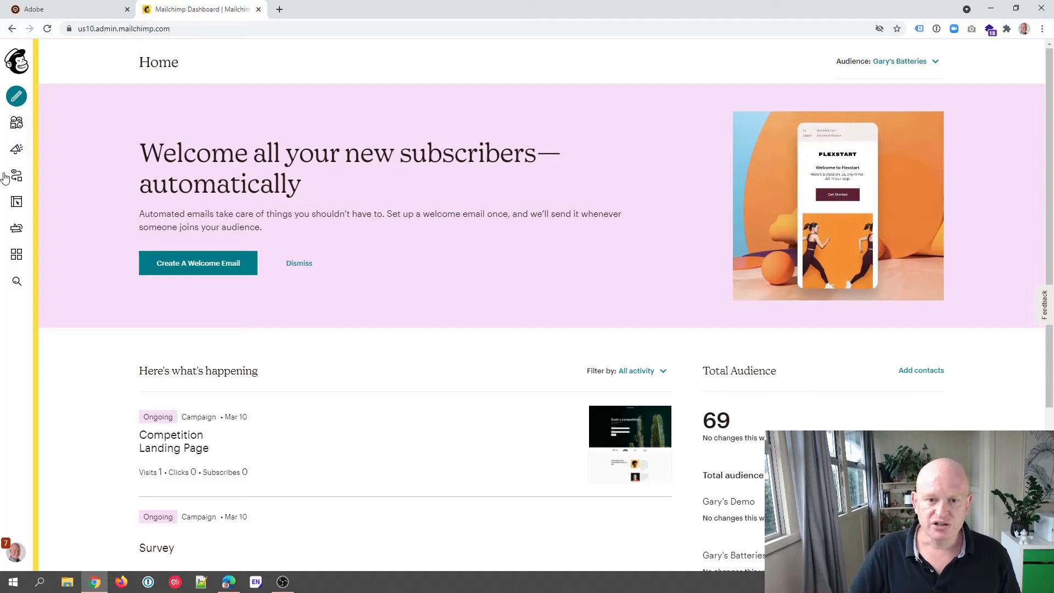
- Open Gary's Batteries' 19-contact list and scroll across to the Contact Rating column
left_click(16, 122)
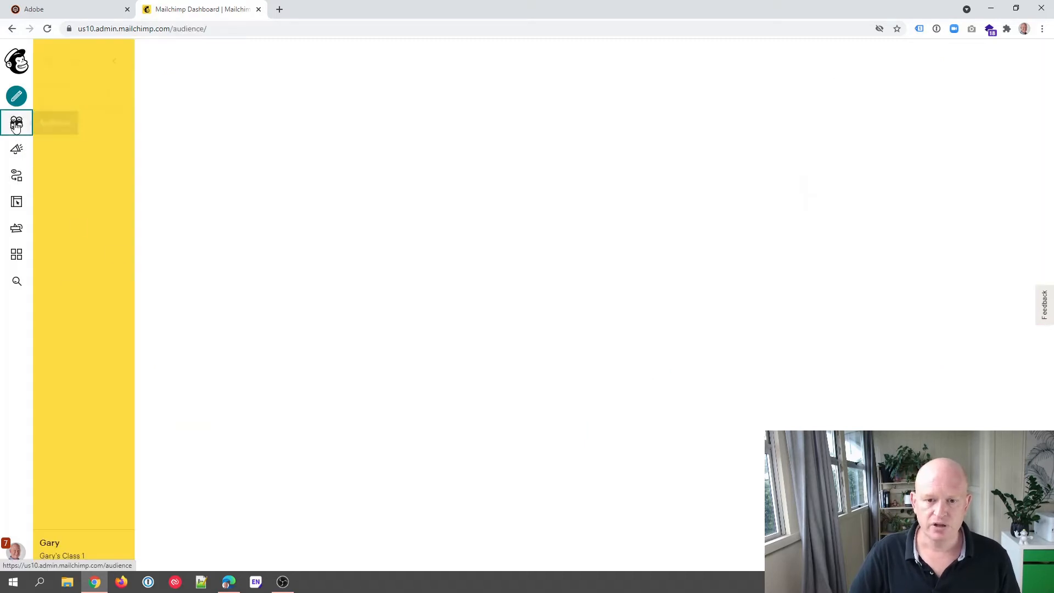
left_click(16, 122)
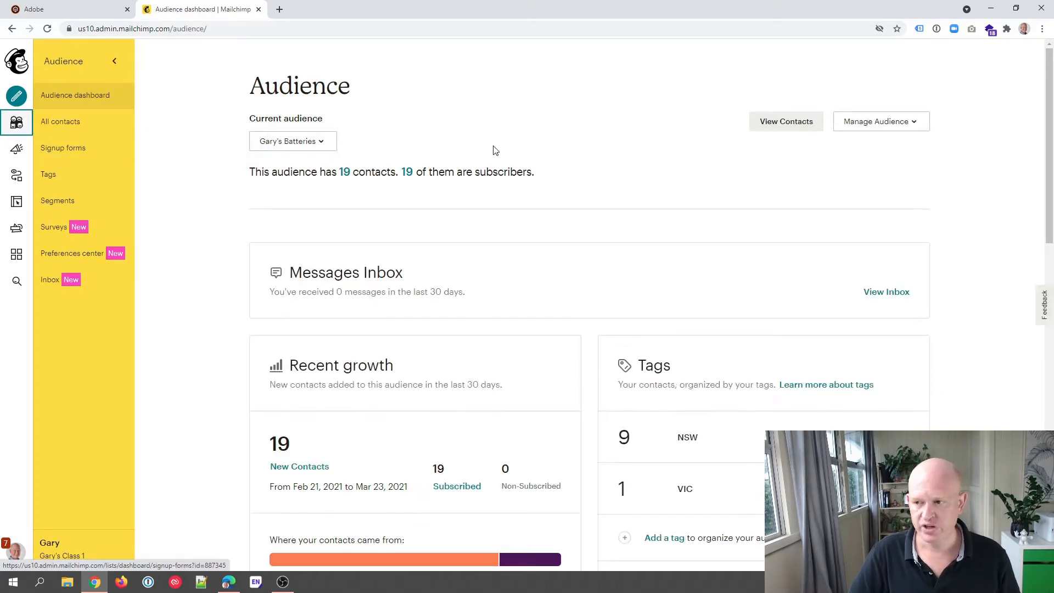
left_click(785, 121)
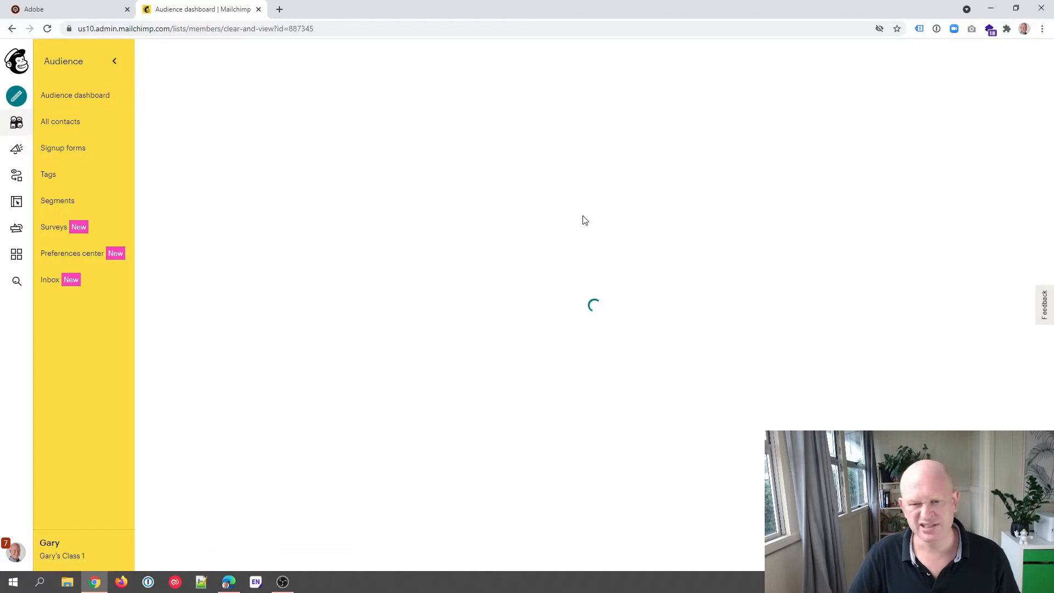
left_click(61, 121)
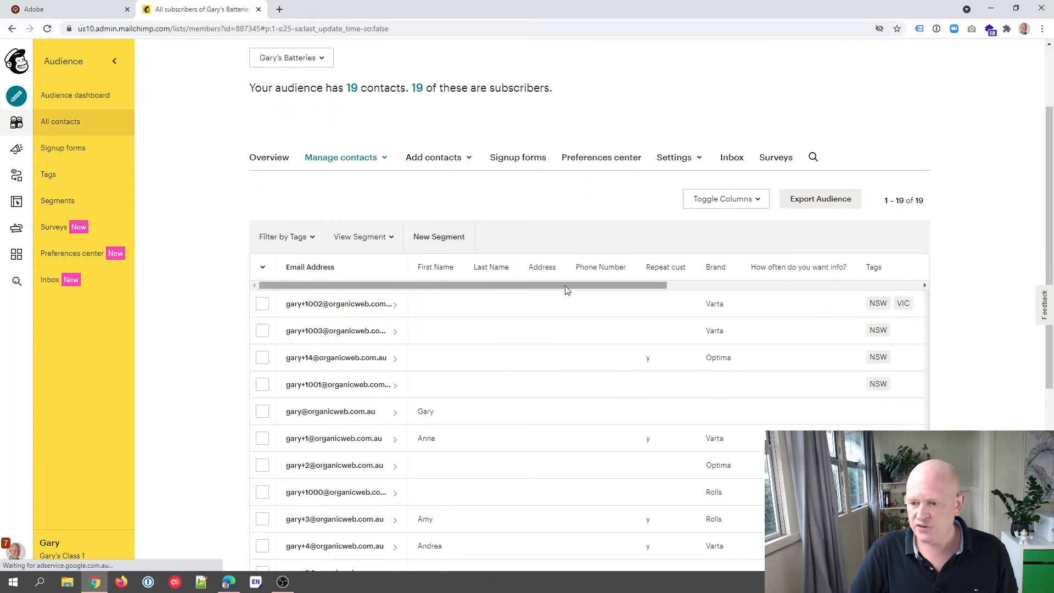
scroll("right", 3)
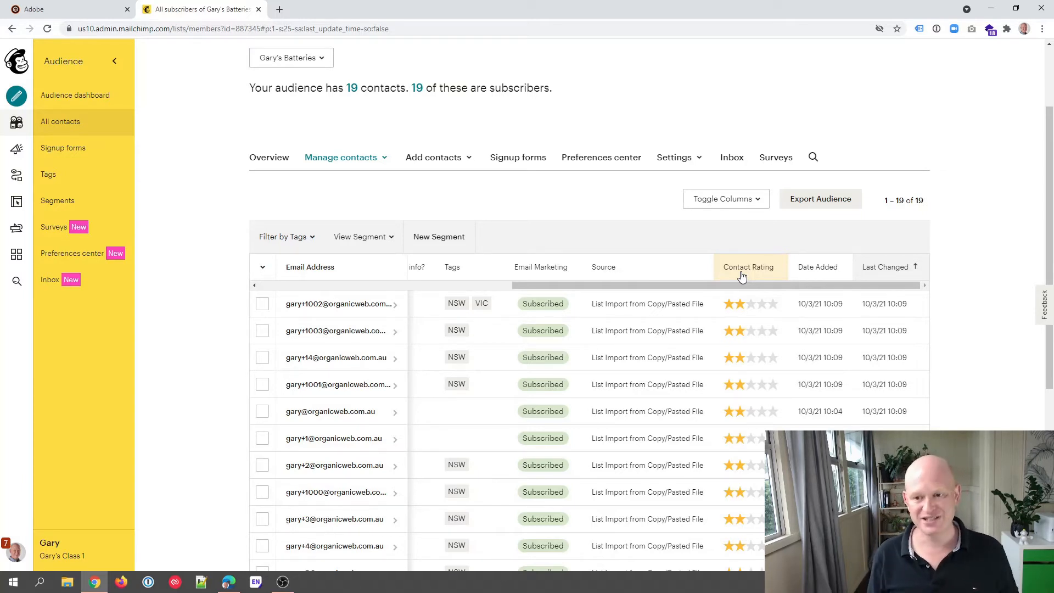
mouse_move(329, 189)
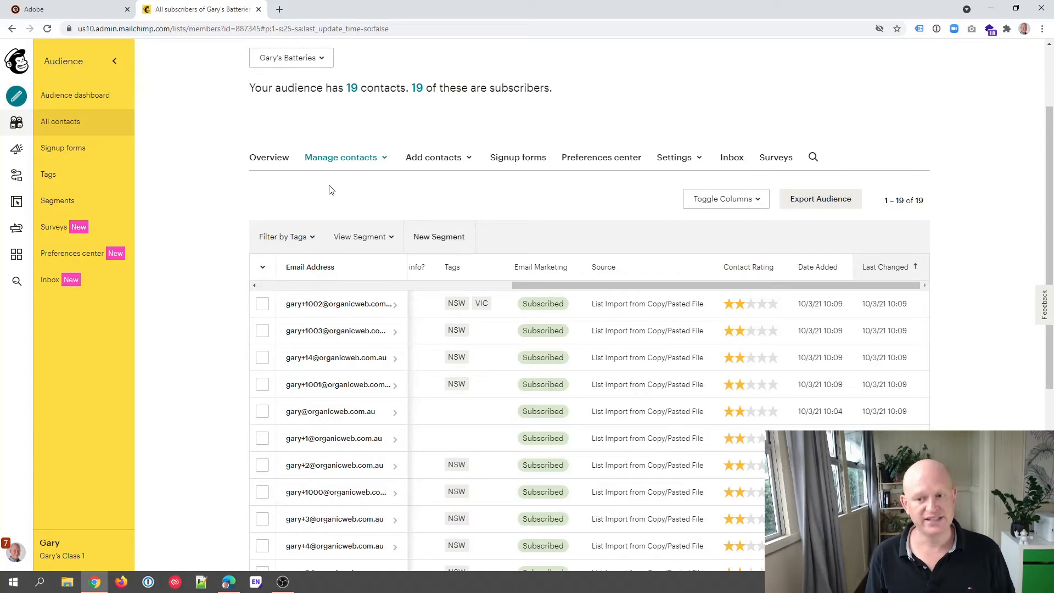
mouse_move(439, 237)
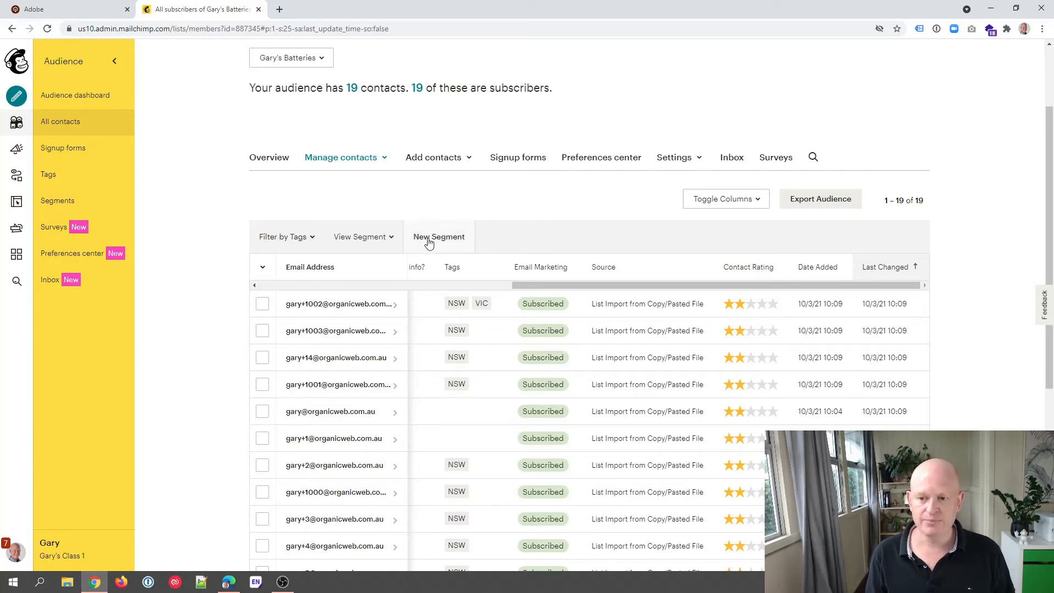
- Build a segment where Contact Rating is one star and preview it, showing 0 contacts
left_click(438, 236)
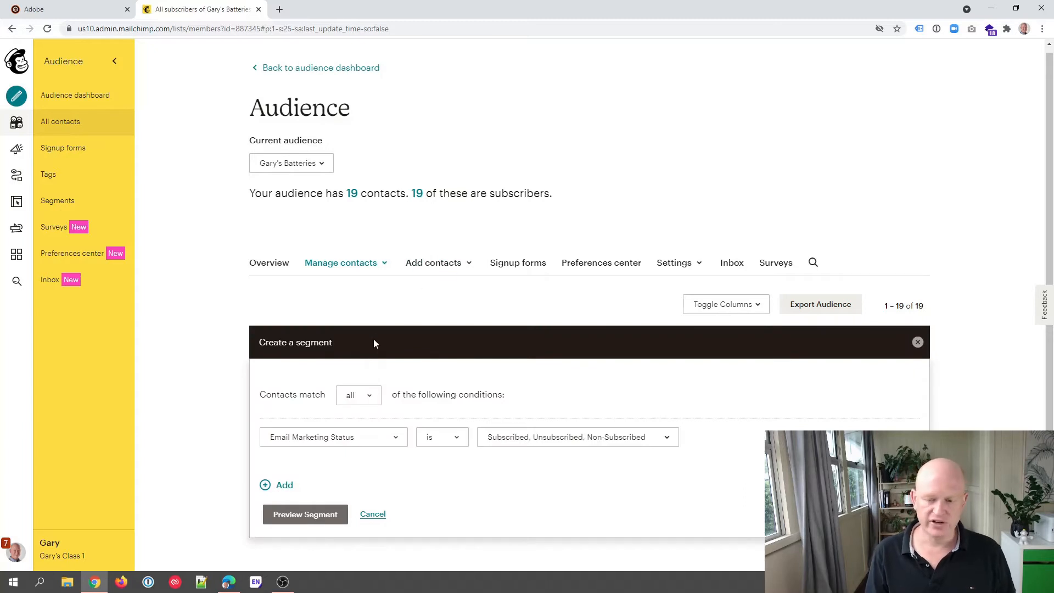
mouse_move(341, 448)
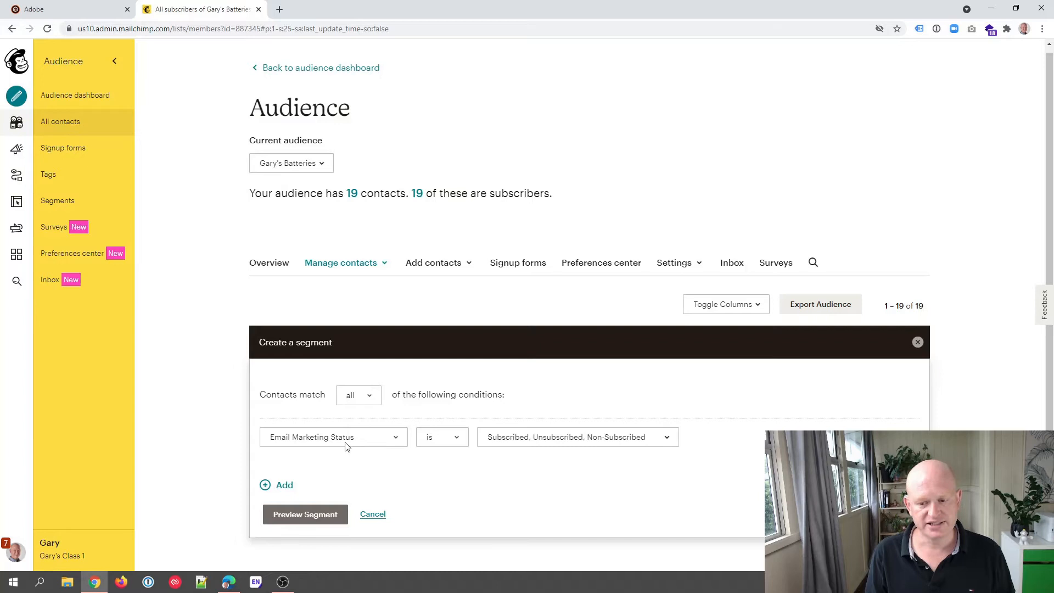
left_click(333, 437)
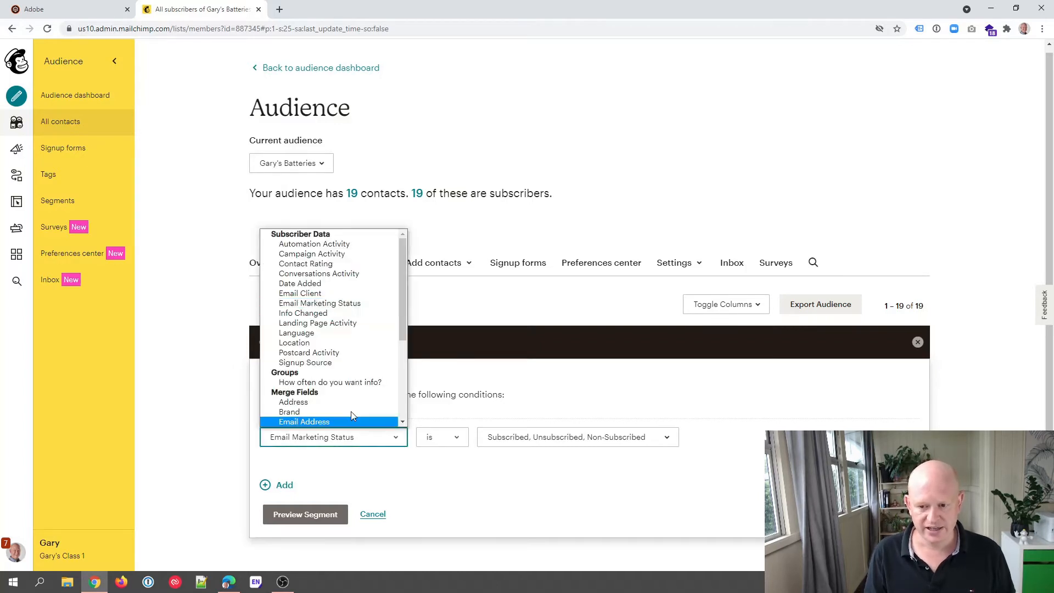
left_click(306, 263)
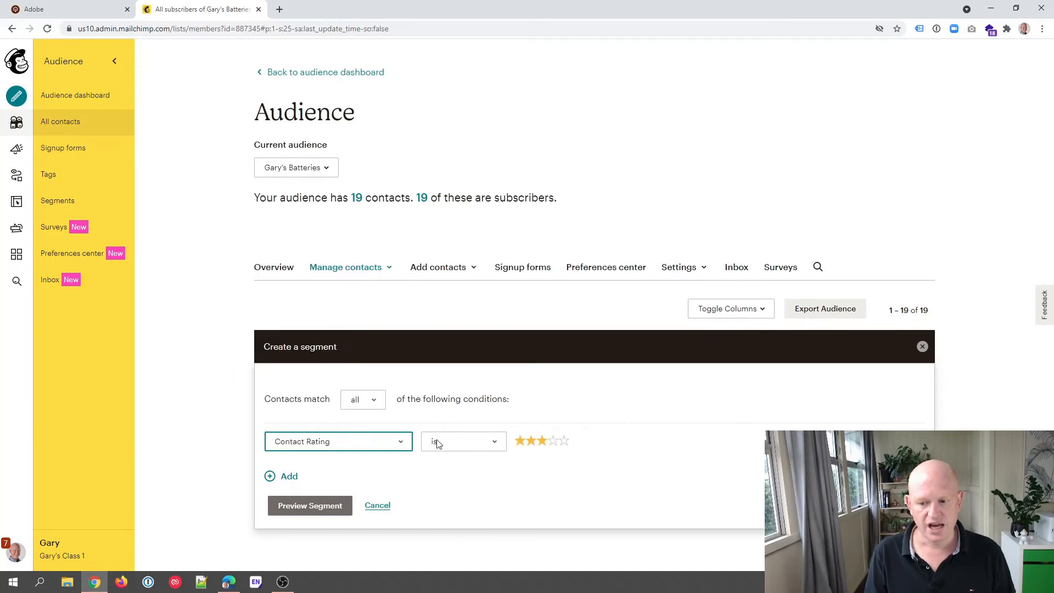
mouse_move(456, 447)
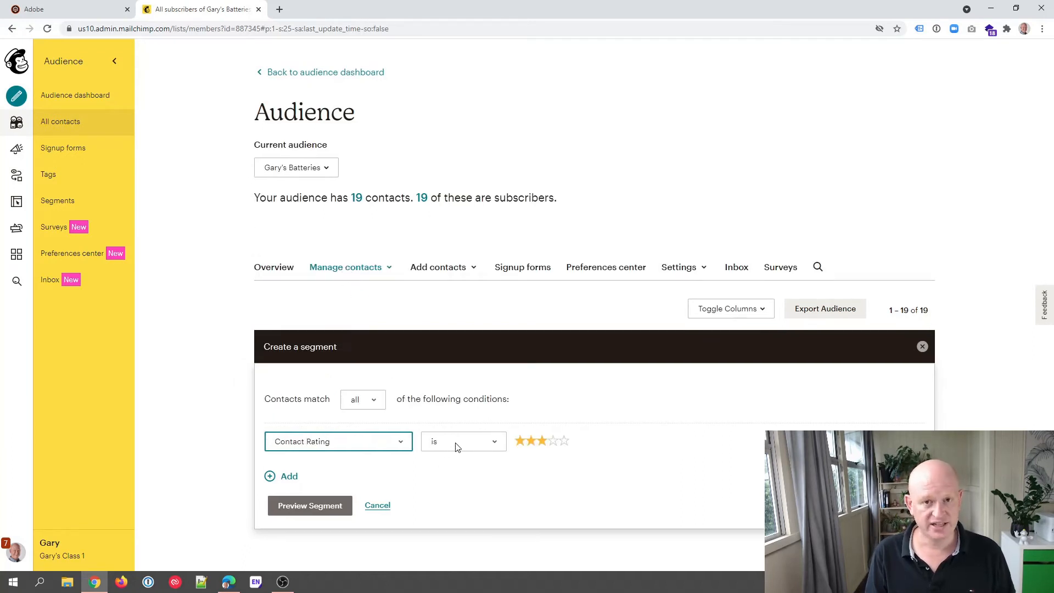
left_click(519, 440)
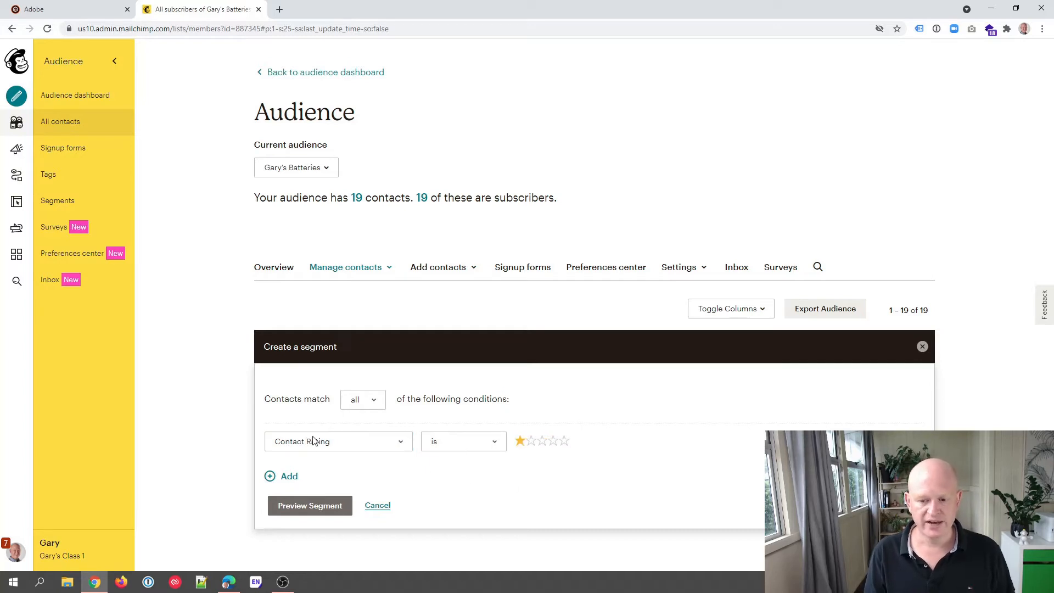
left_click(530, 440)
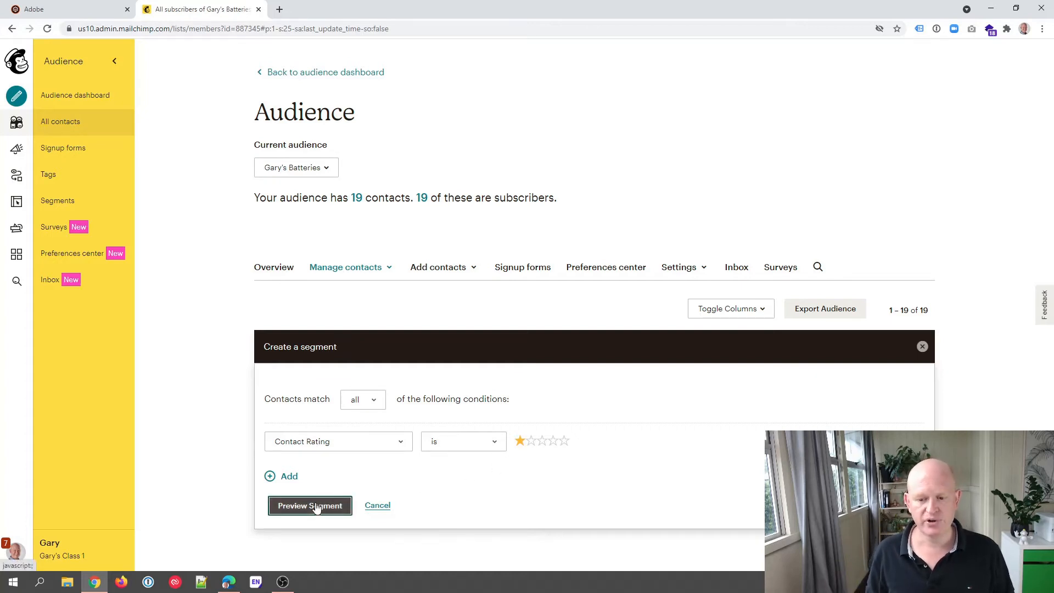
left_click(309, 506)
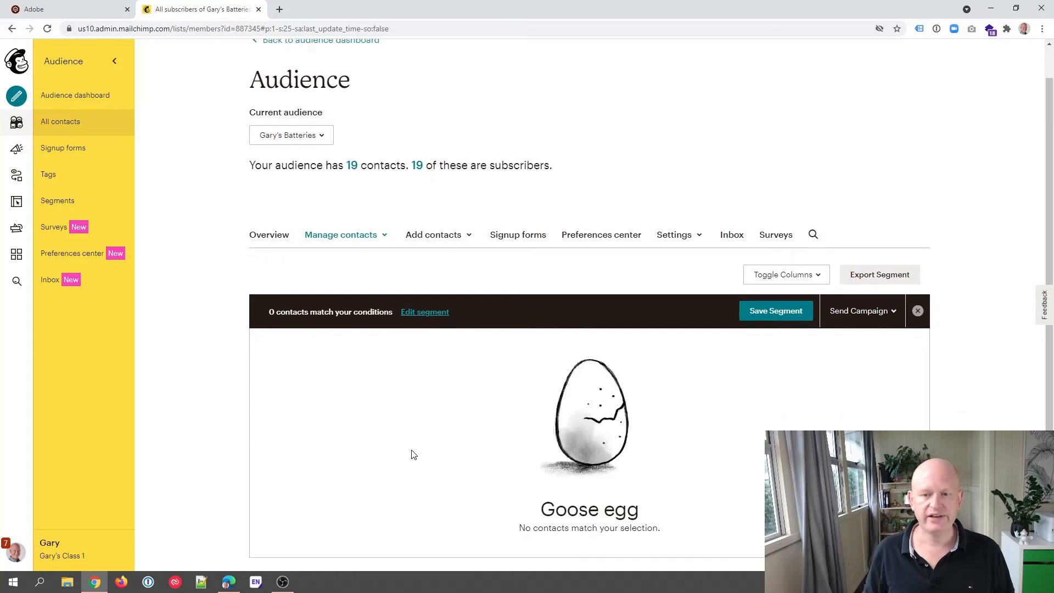
mouse_move(398, 407)
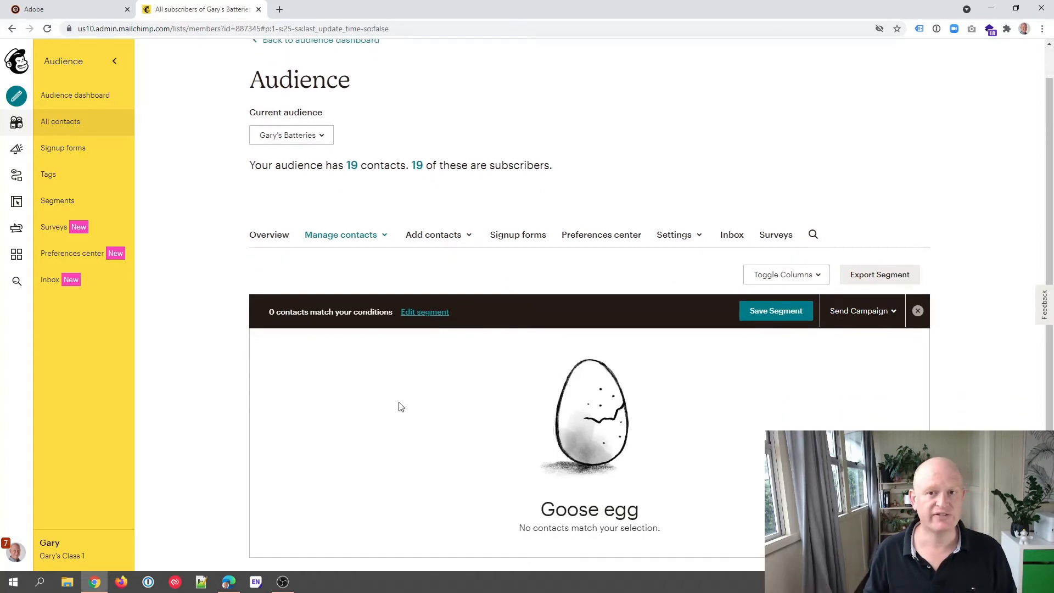
mouse_move(451, 364)
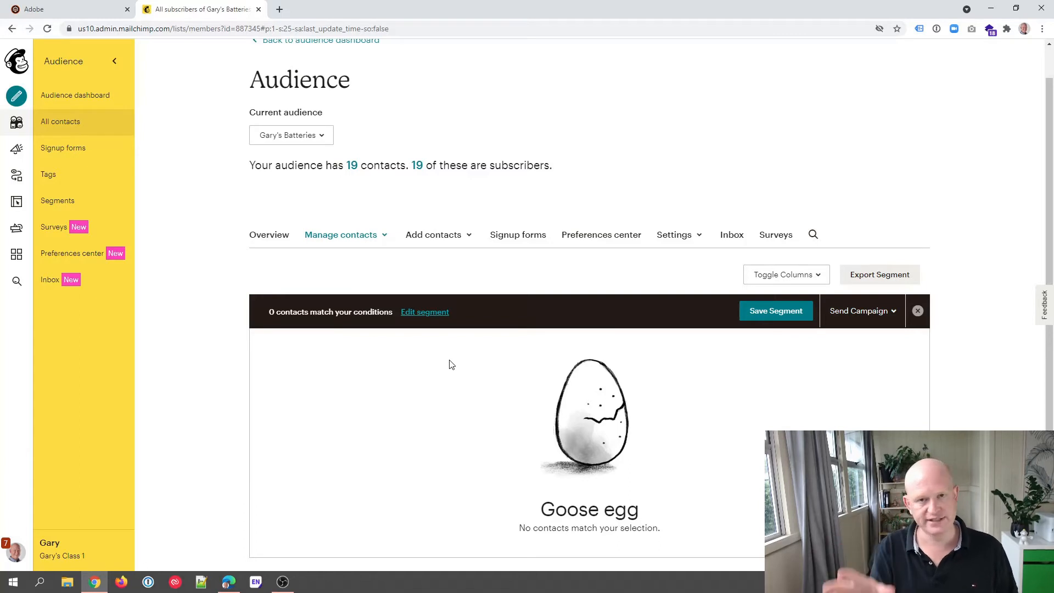
mouse_move(775, 311)
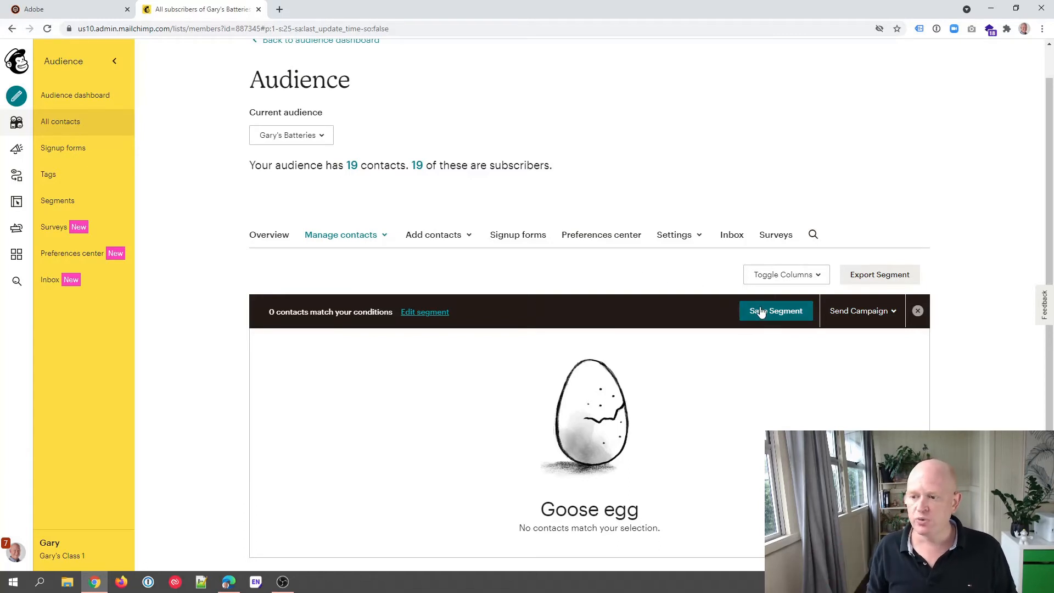
- Save the one-star segment under the name '1* contacts'
left_click(776, 310)
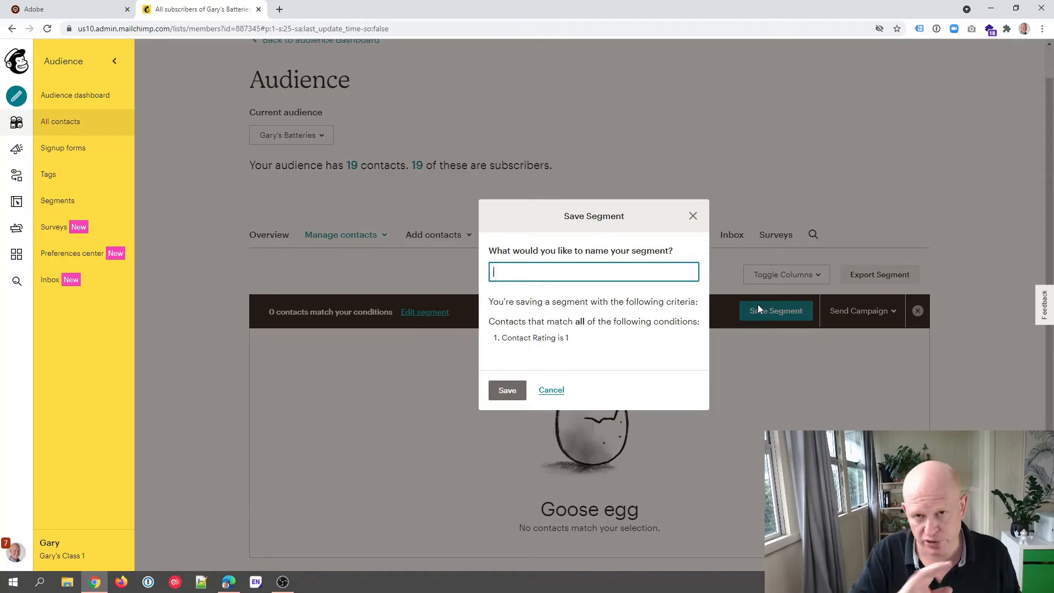
type("1* contacts")
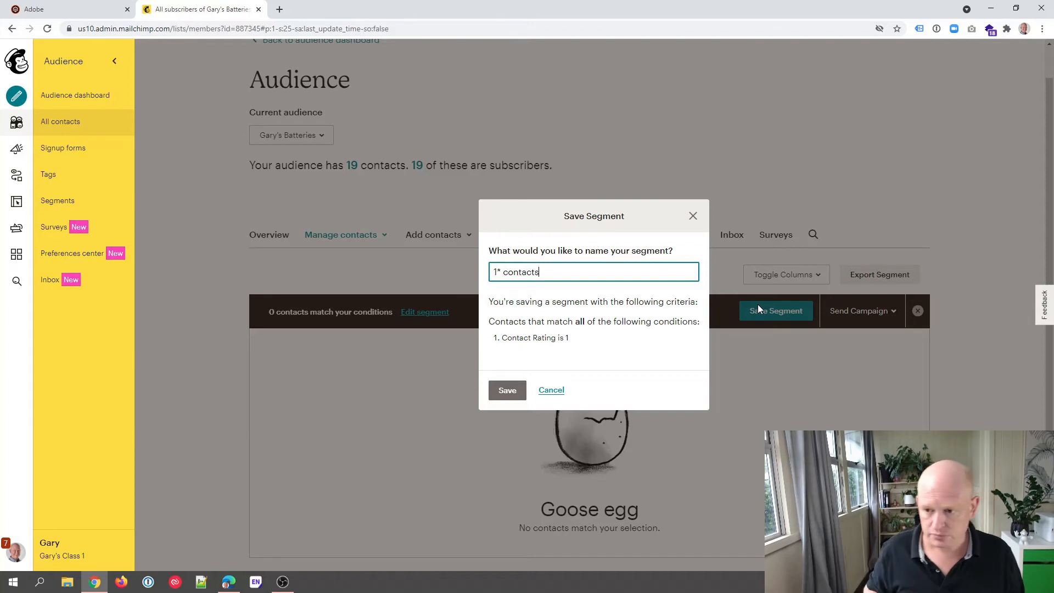
left_click(507, 389)
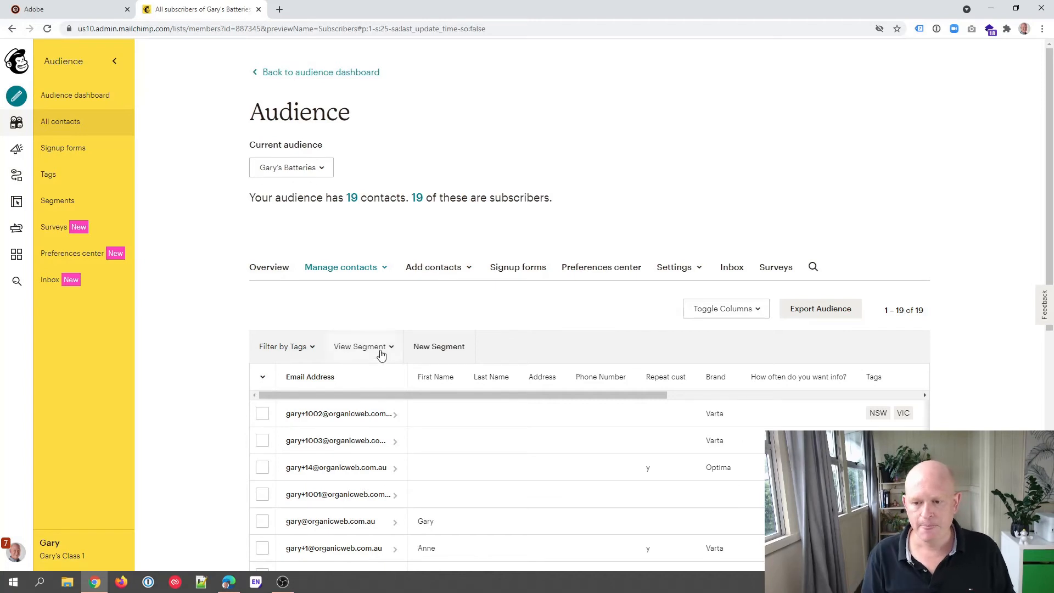
- Open the saved segments list to confirm '1* contacts' appears alongside 'Varta'
left_click(362, 347)
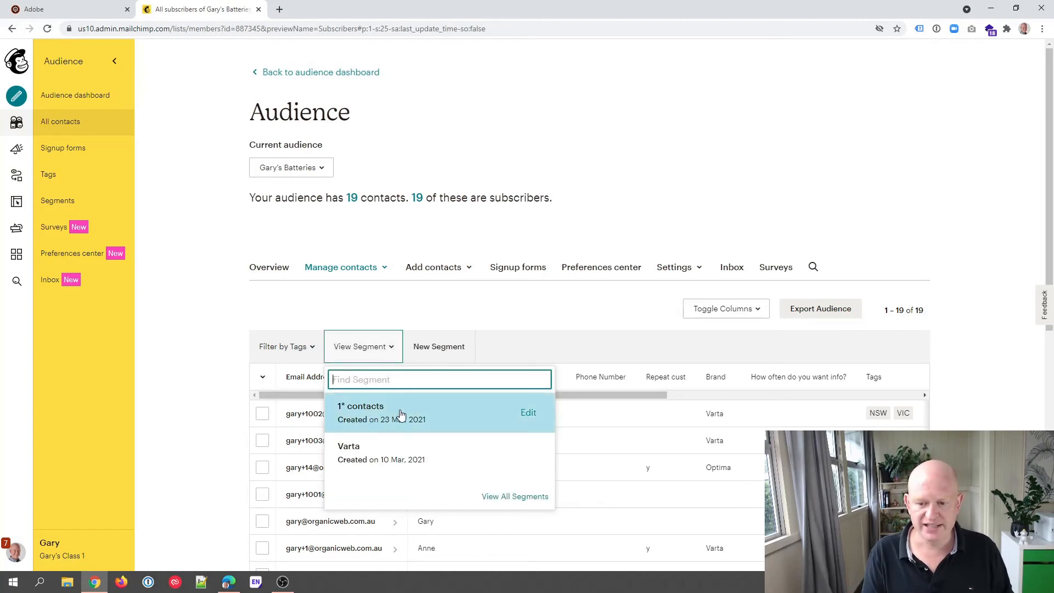
mouse_move(400, 413)
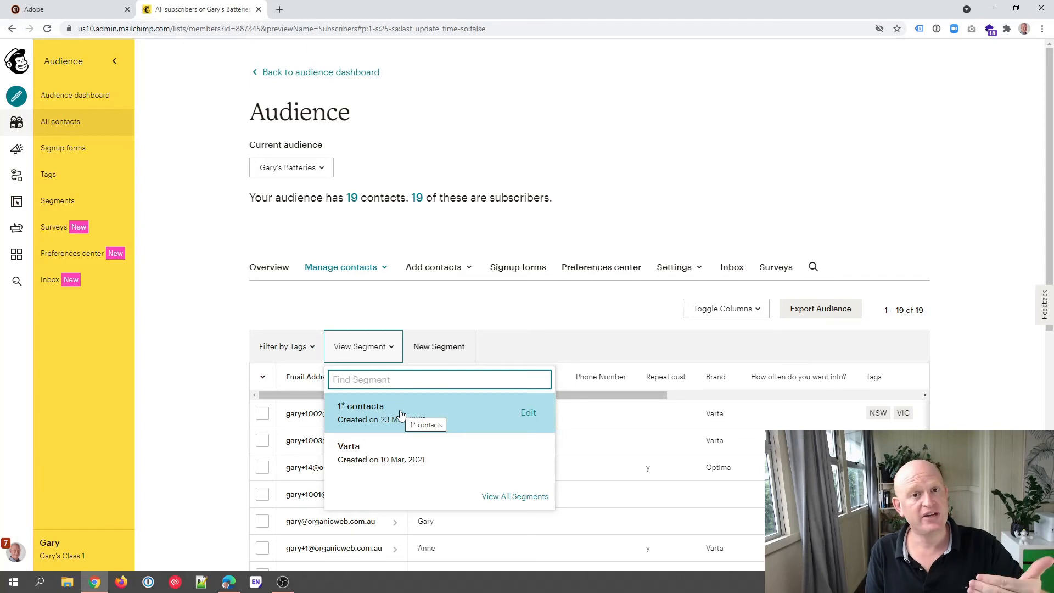
mouse_move(327, 372)
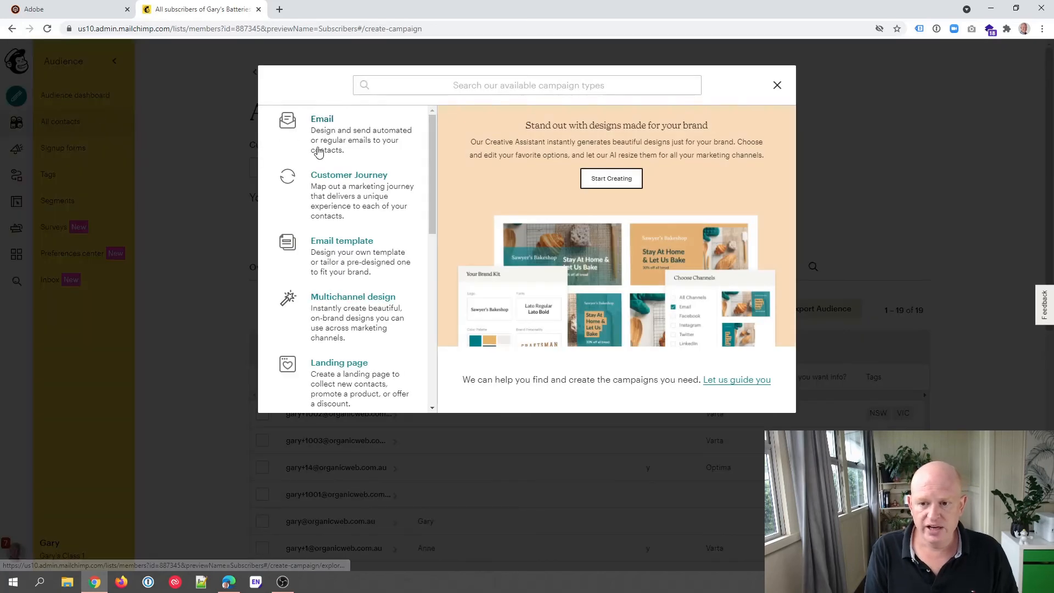
- Choose Email, name the campaign 'Miss you', and begin the draft
left_click(322, 135)
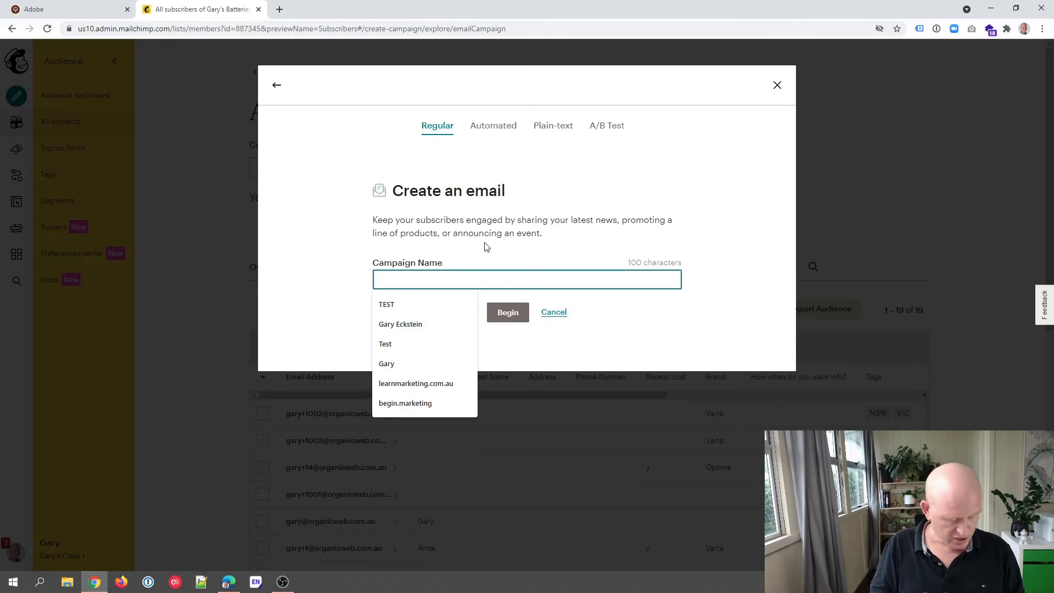
left_click(526, 279)
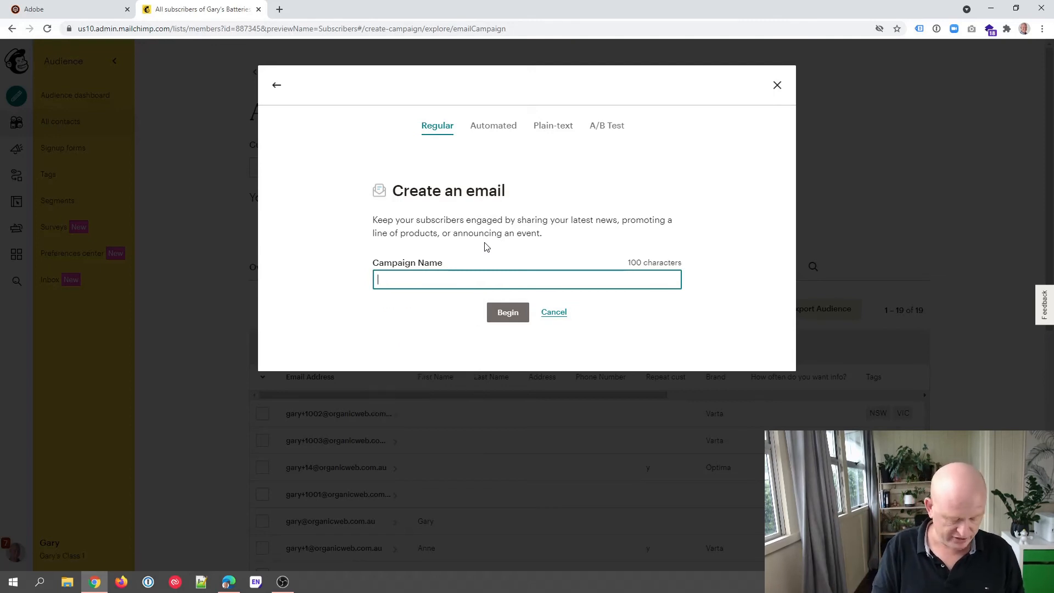
type("Miss you")
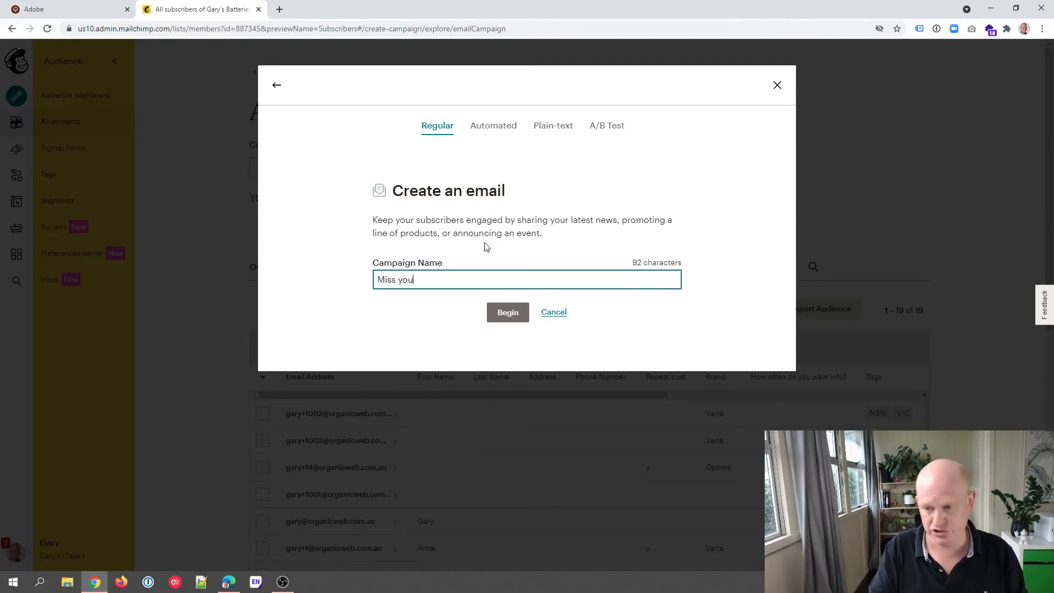
mouse_move(507, 312)
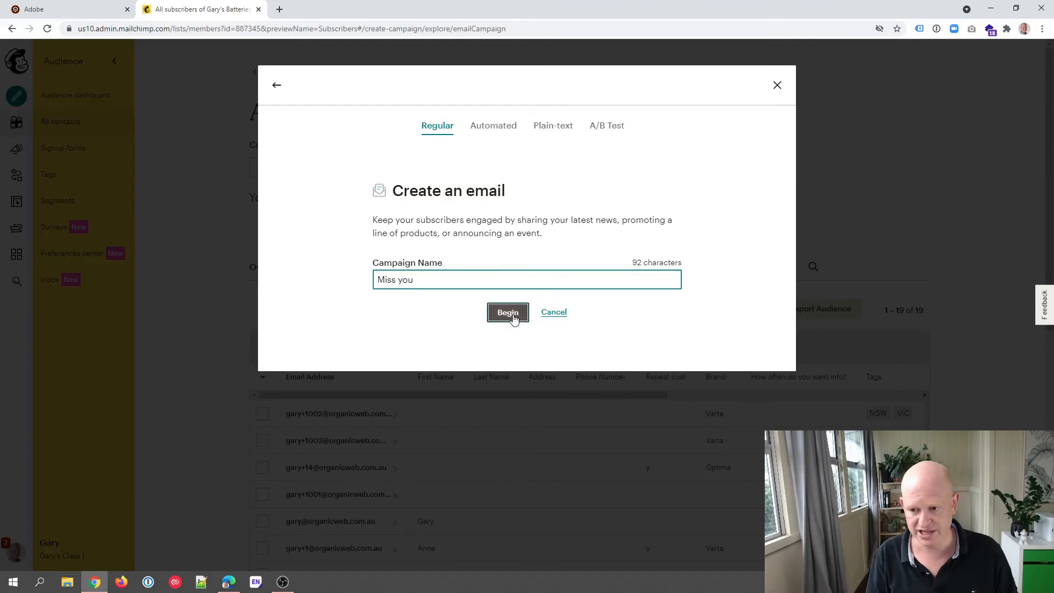
left_click(507, 312)
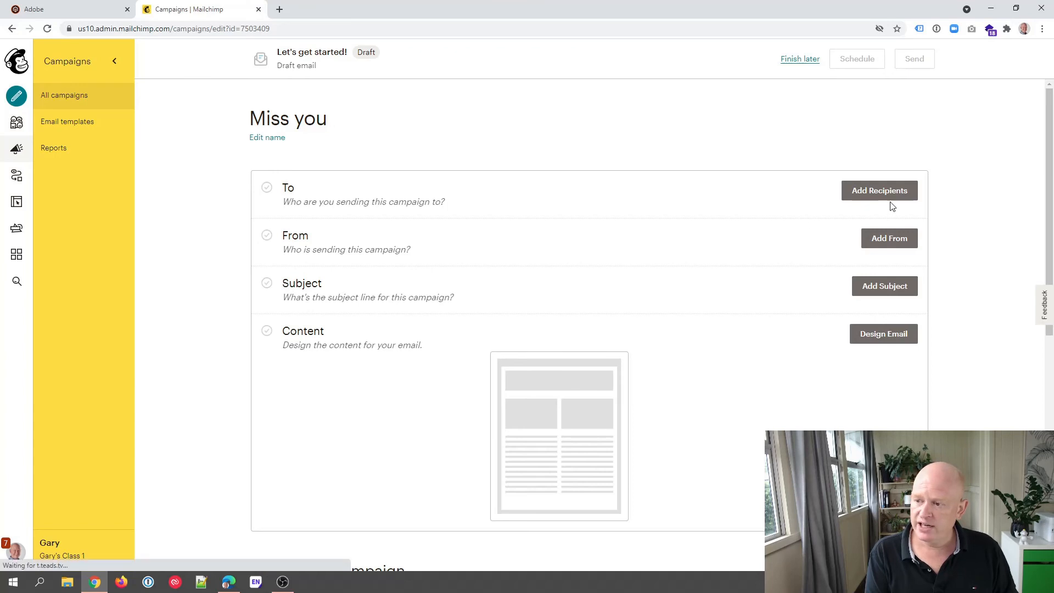
- Set the draft's recipients to Gary's Batteries' '1* contacts' segment and save
left_click(878, 191)
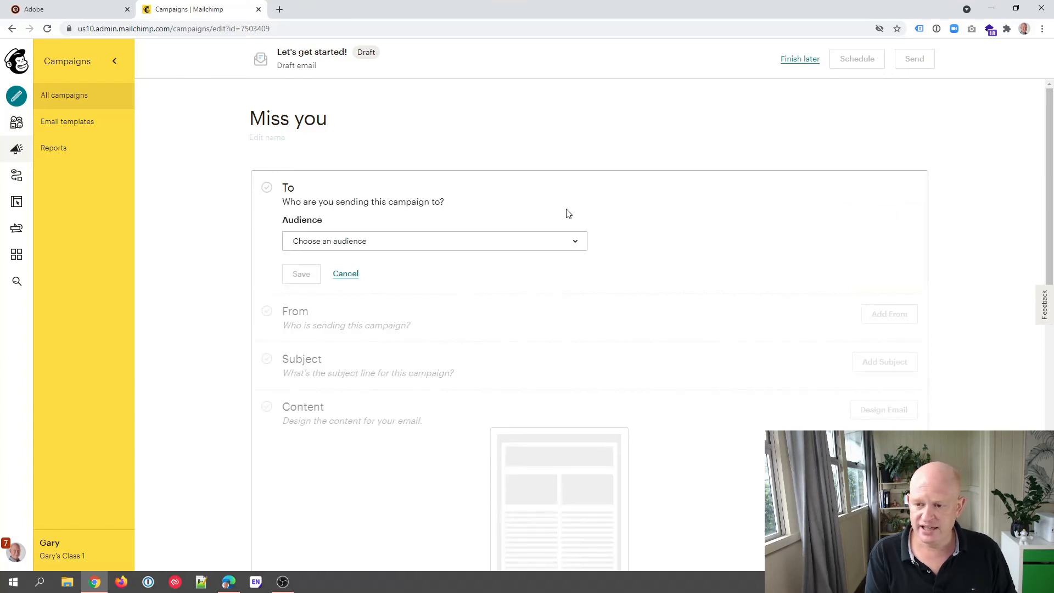
left_click(433, 240)
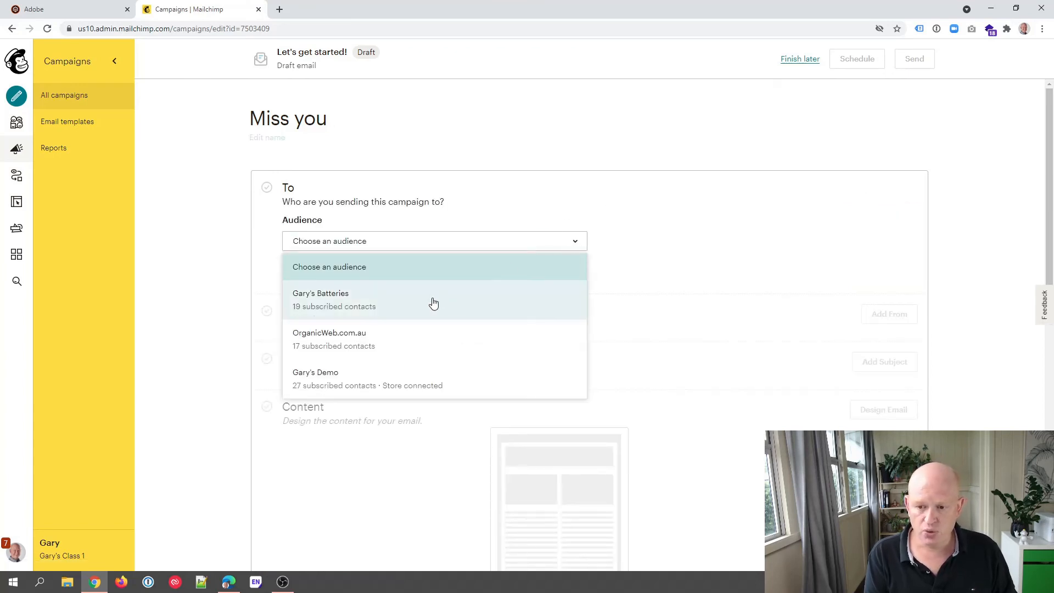
mouse_move(427, 378)
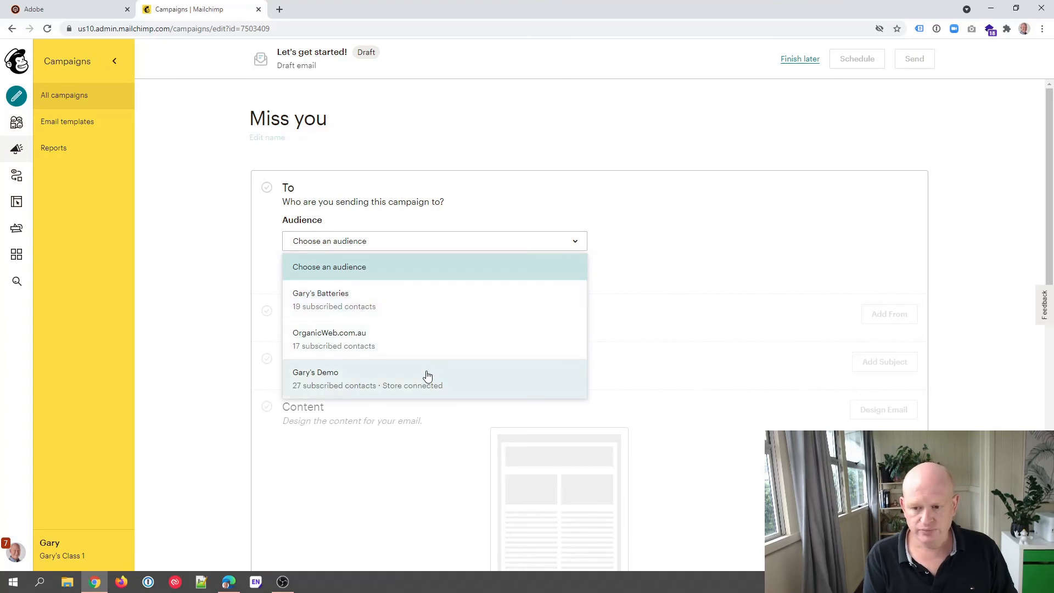
left_click(320, 293)
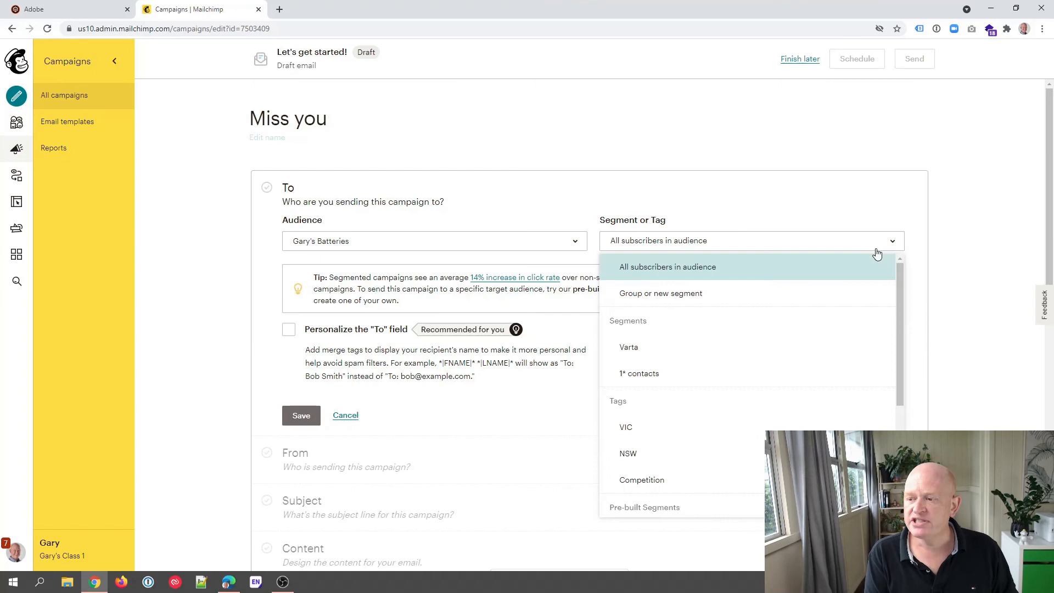
mouse_move(659, 373)
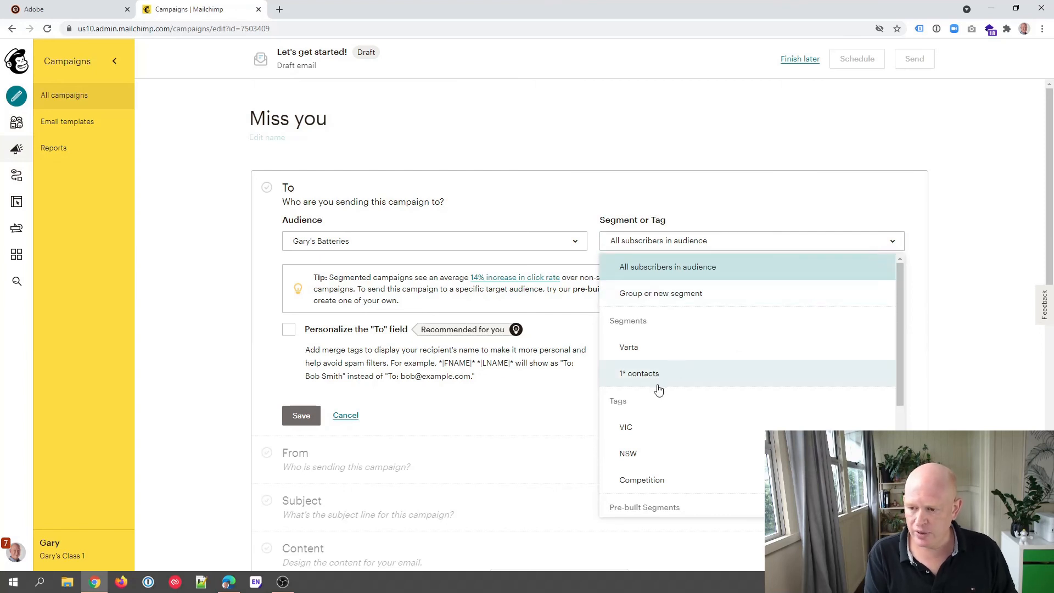
mouse_move(665, 378)
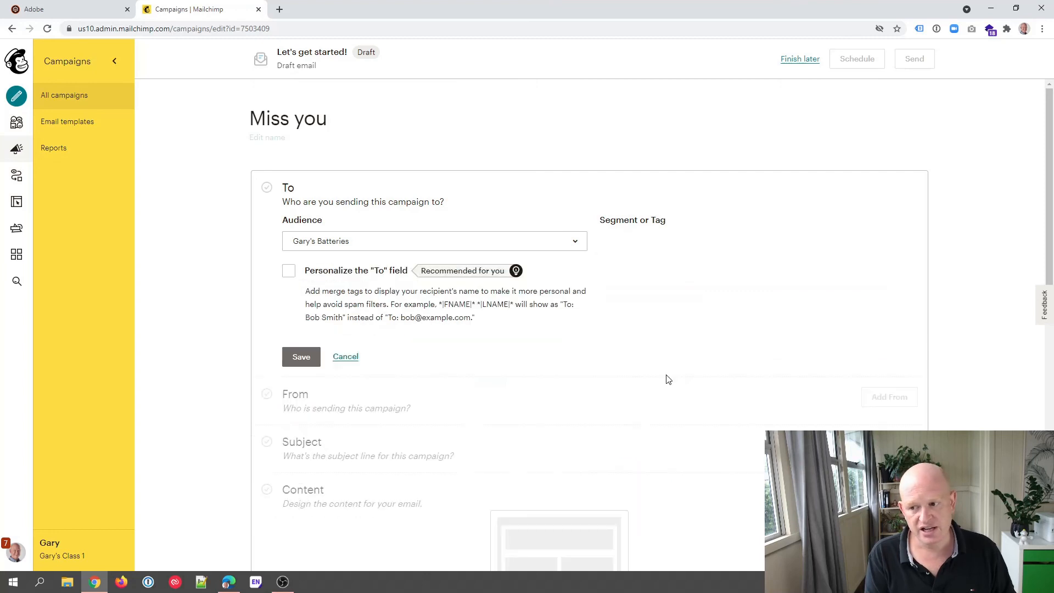
left_click(434, 241)
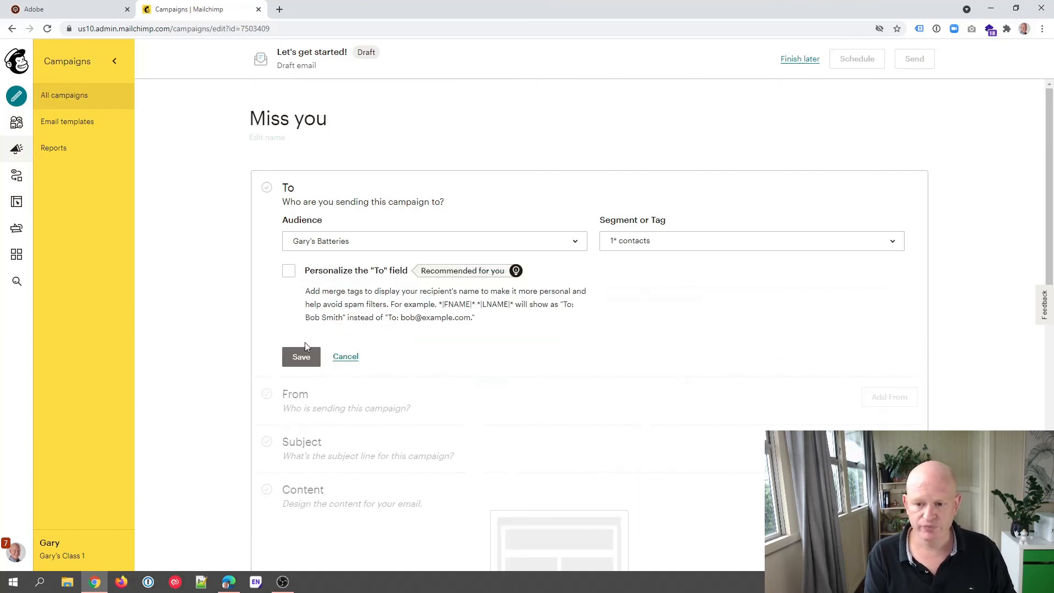
left_click(301, 357)
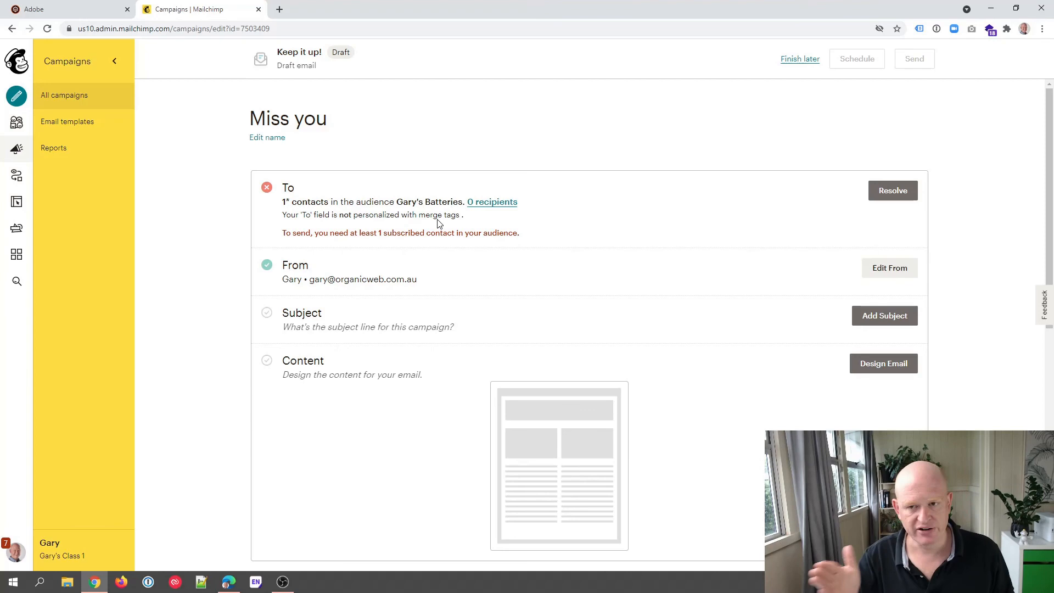
mouse_move(436, 186)
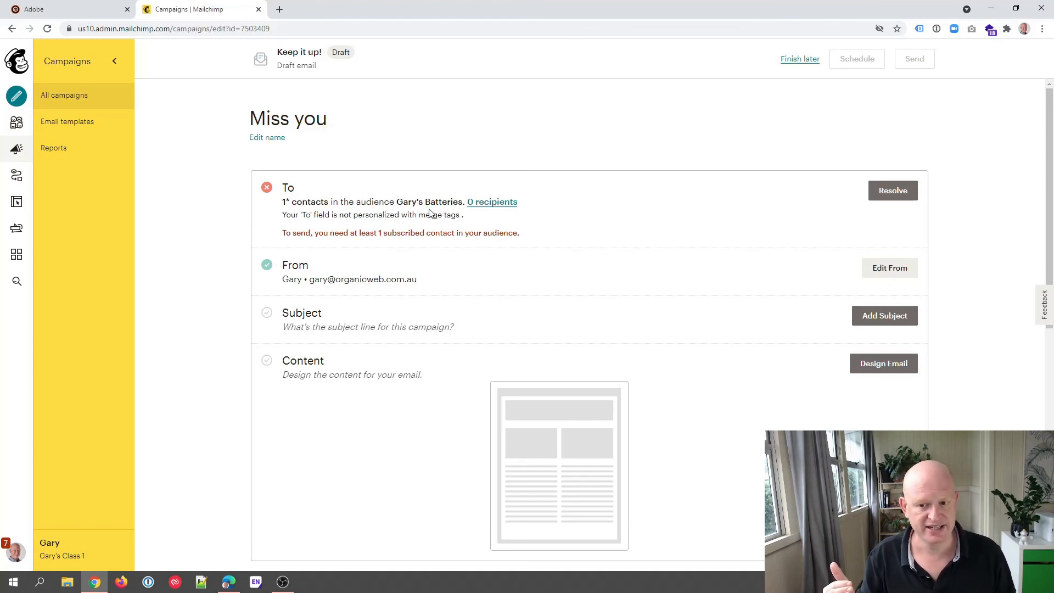
mouse_move(457, 406)
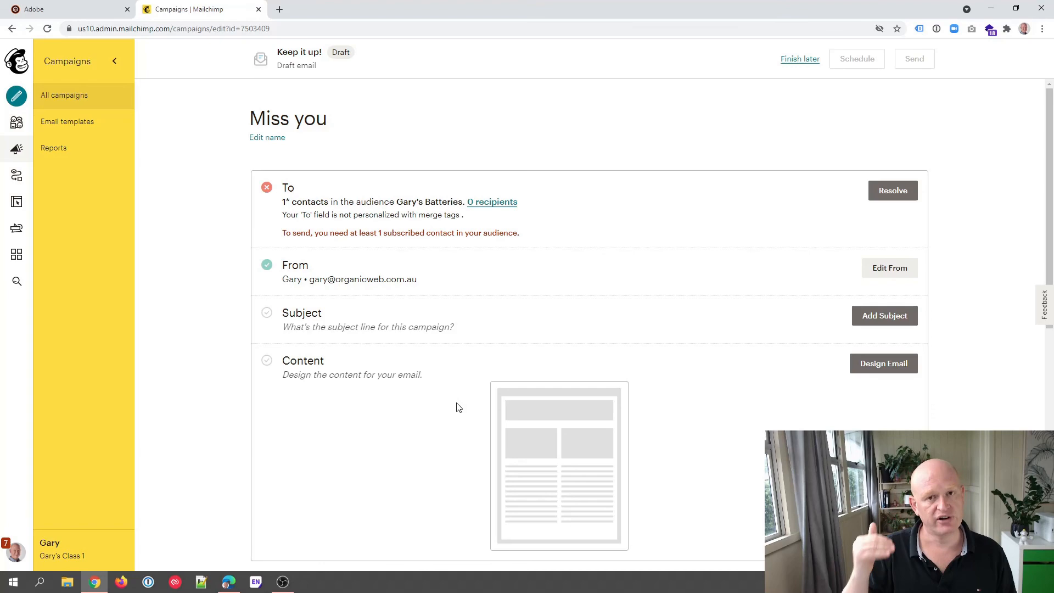
mouse_move(116, 95)
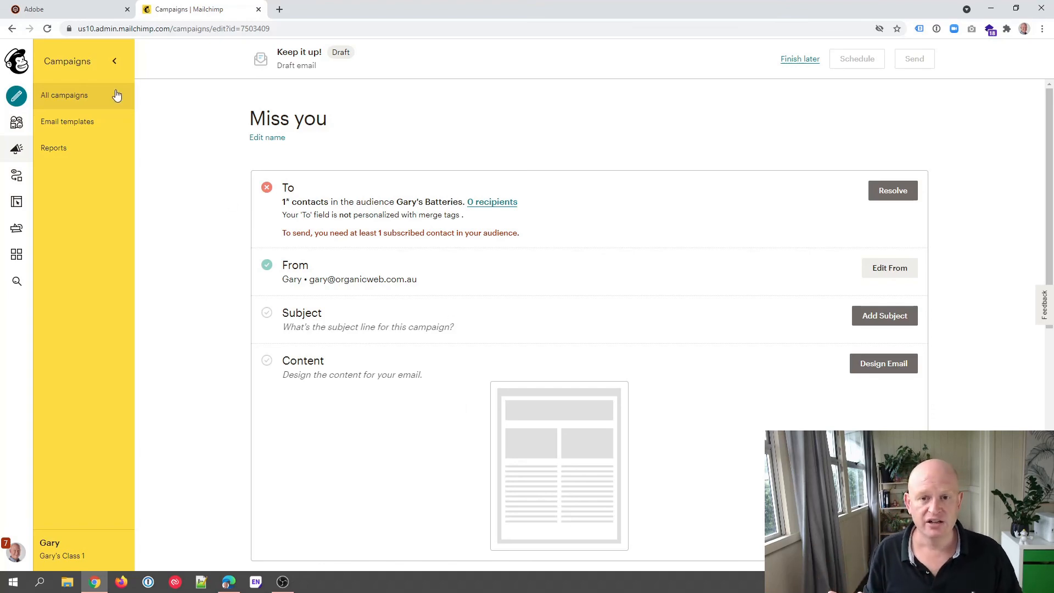
- Switch back to the Magento 'We miss you' email tab
left_click(67, 9)
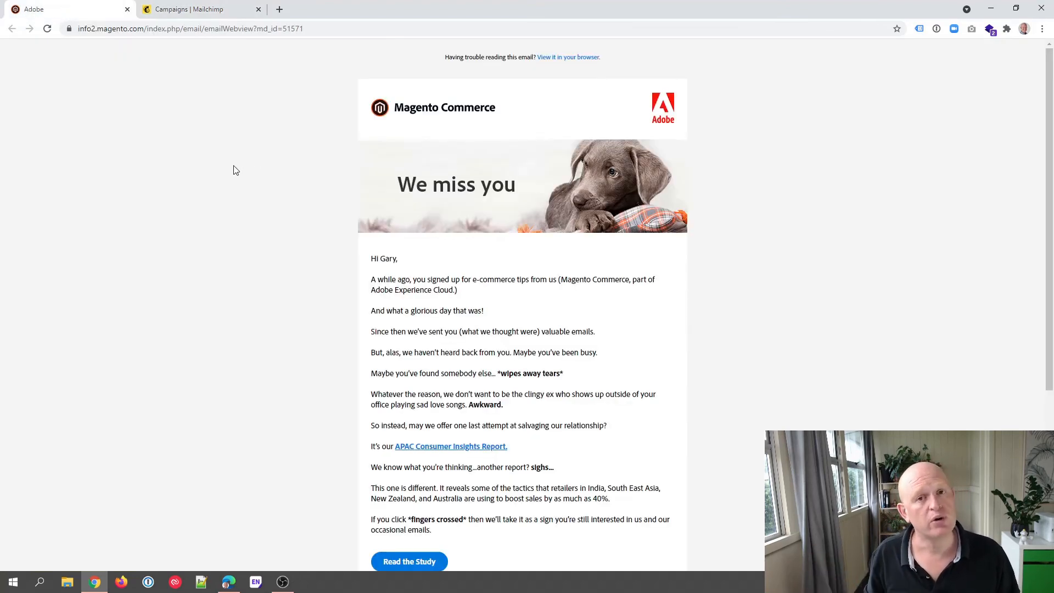